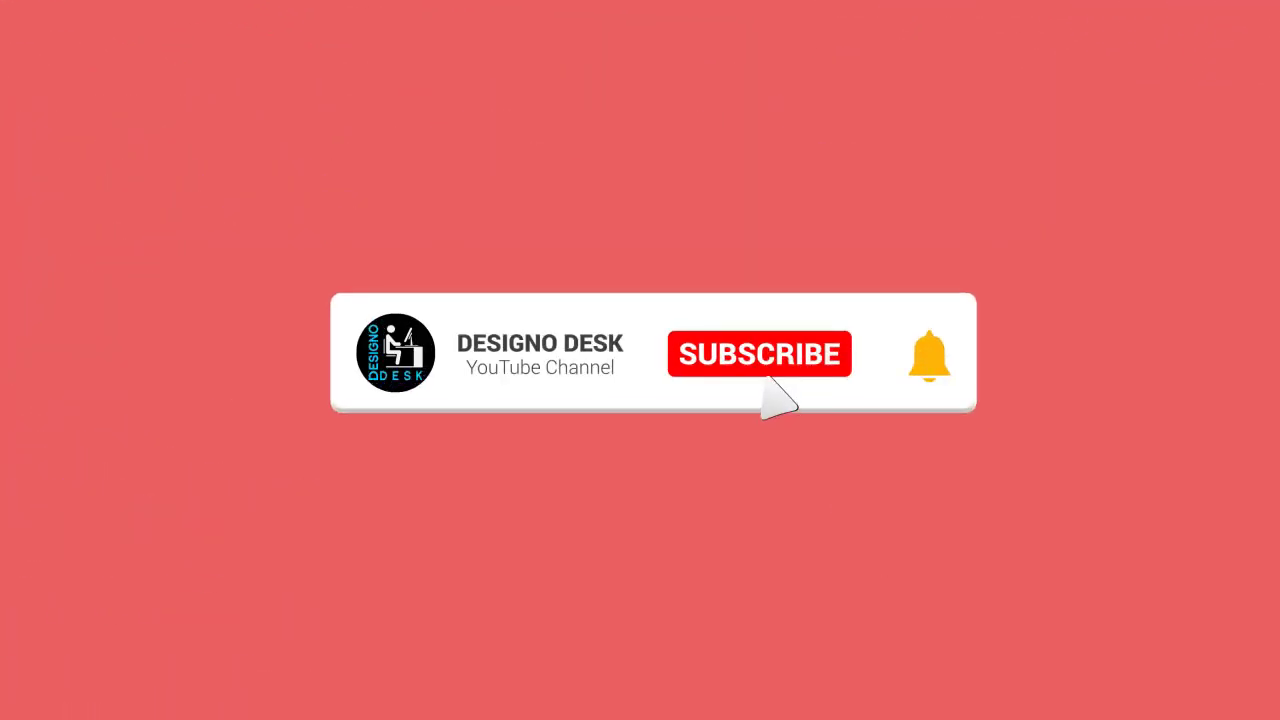
Step: Skip the channel intro to reach the GoDaddy sign-in page with credentials entered
click(758, 354)
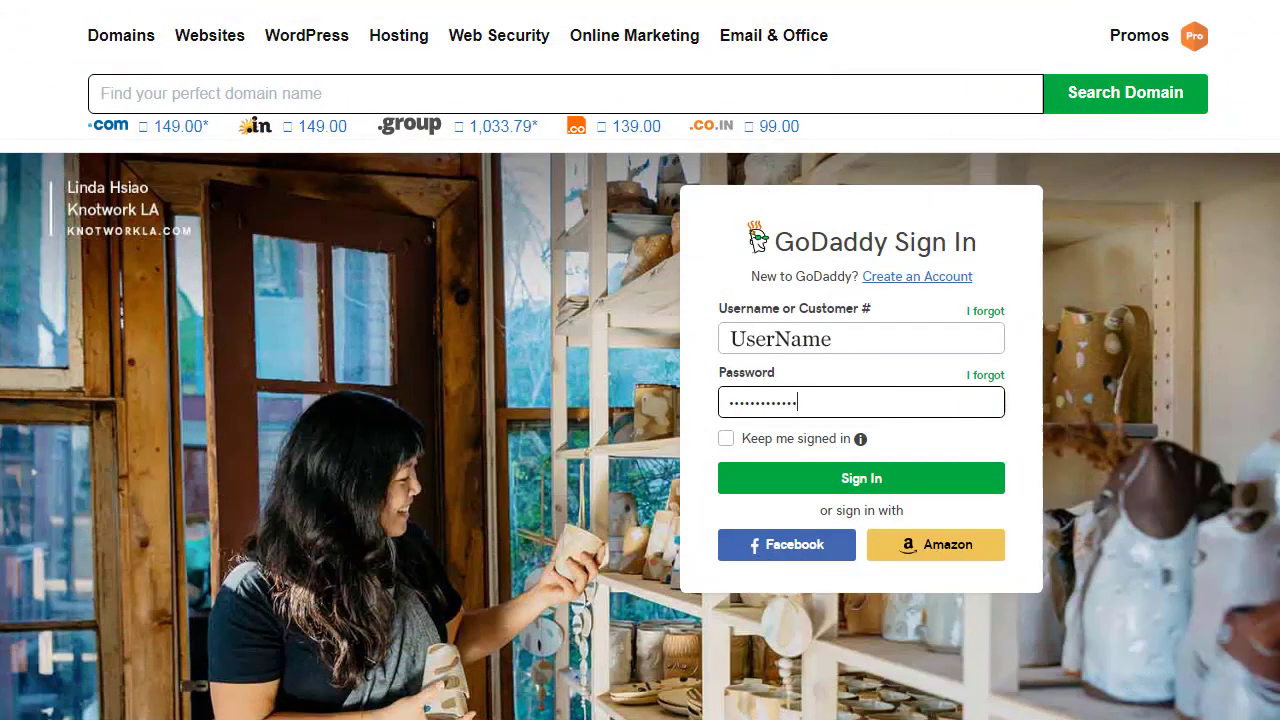
Step: Sign in to GoDaddy, go to My Products and manage the Deluxe Linux Hosting with cPanel plan
click(860, 476)
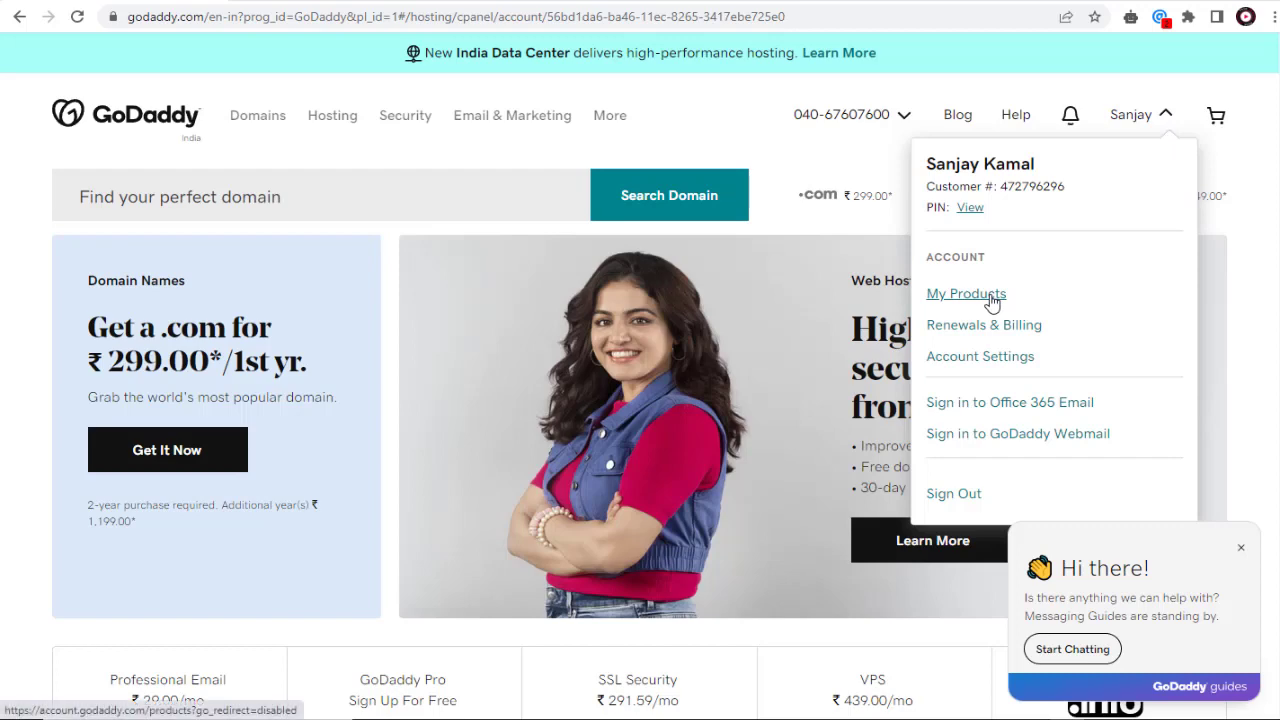
click(966, 294)
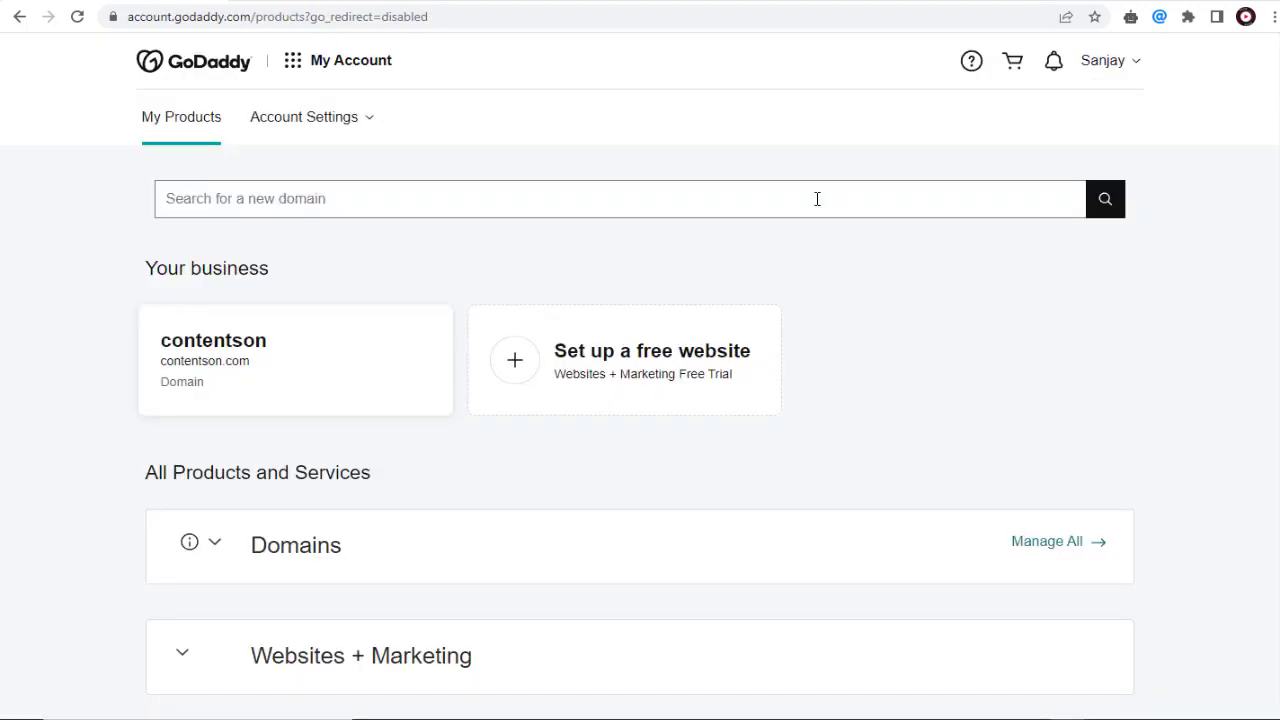
scroll(down, 3)
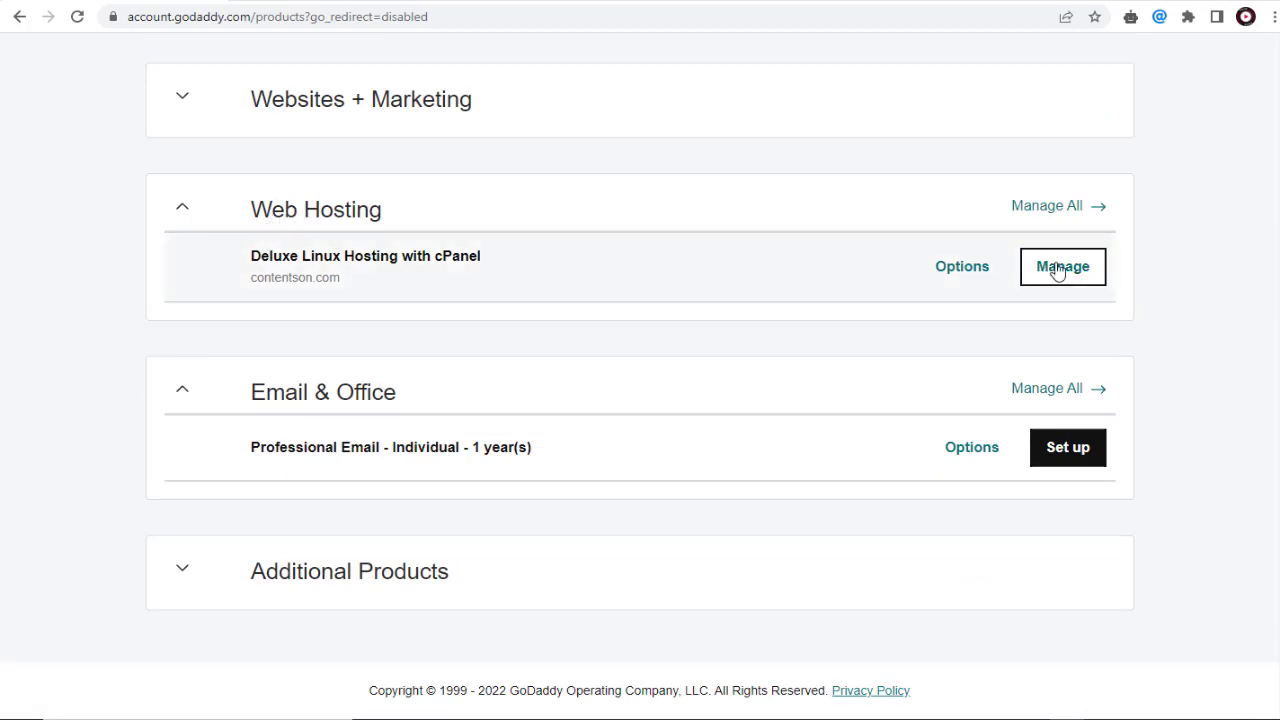
click(1062, 266)
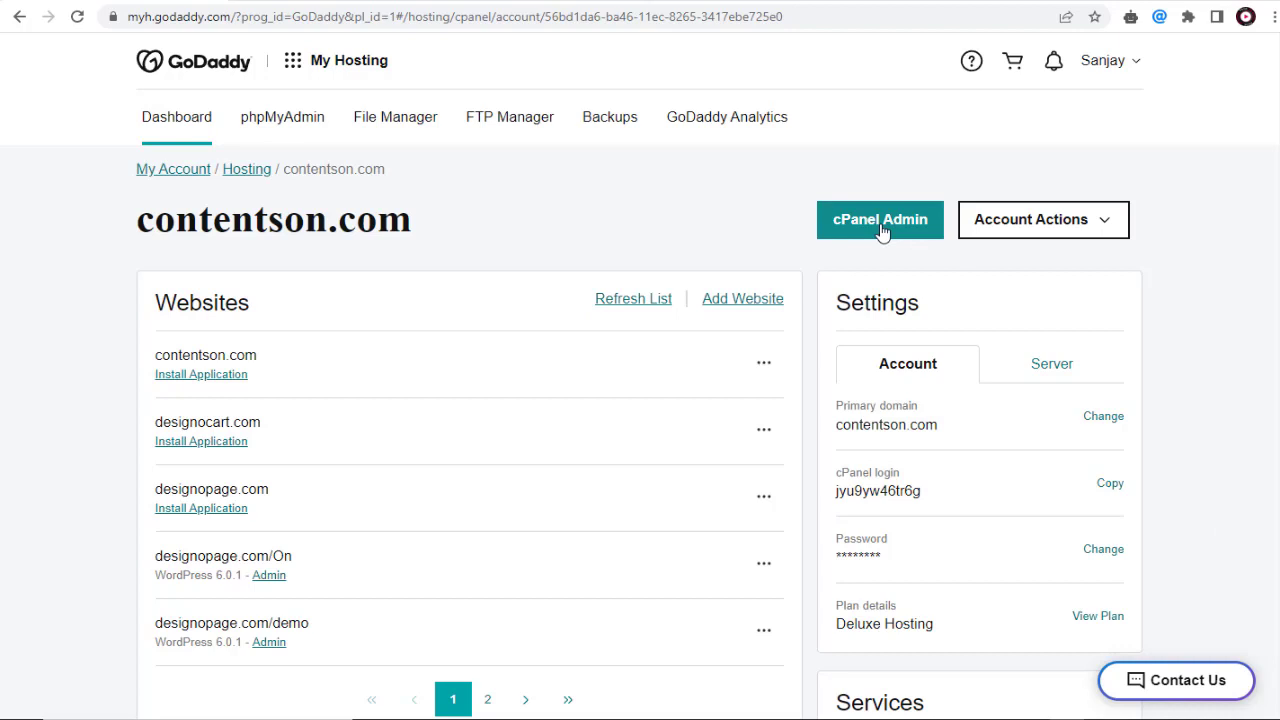
Step: Enter cPanel Admin for contentson.com and bring the Applications section into view
click(880, 218)
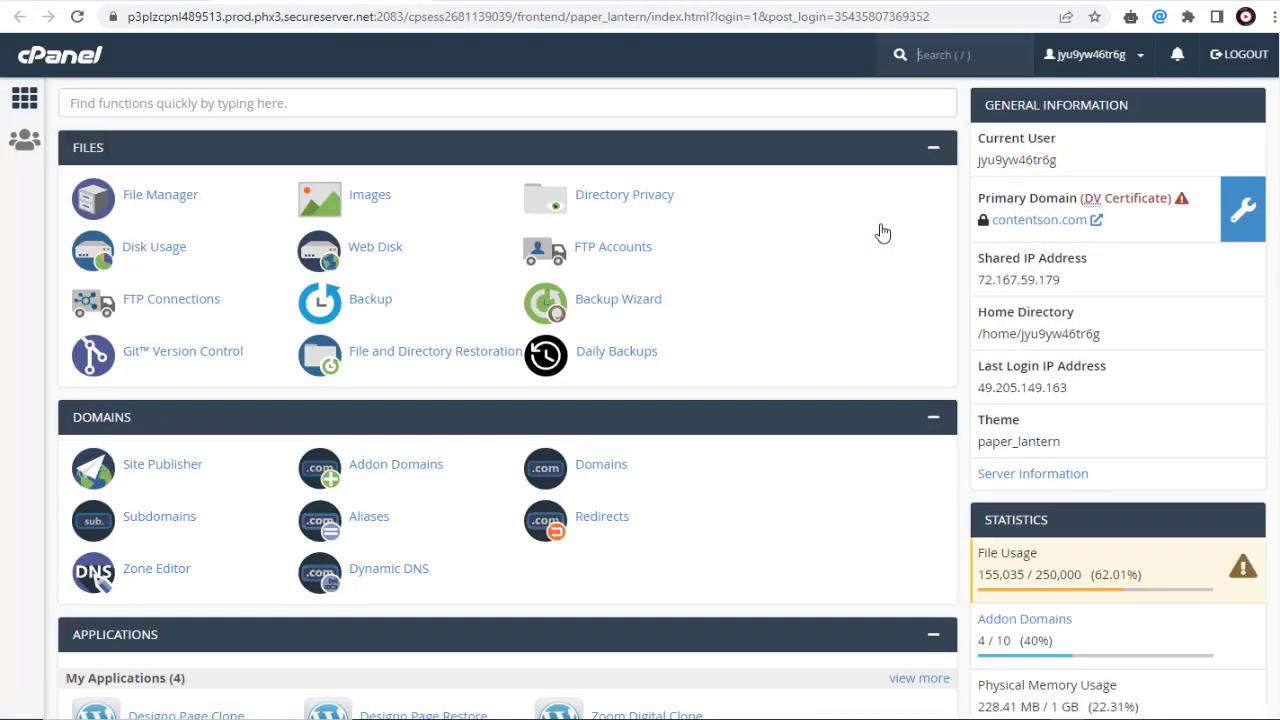
scroll(down, 3)
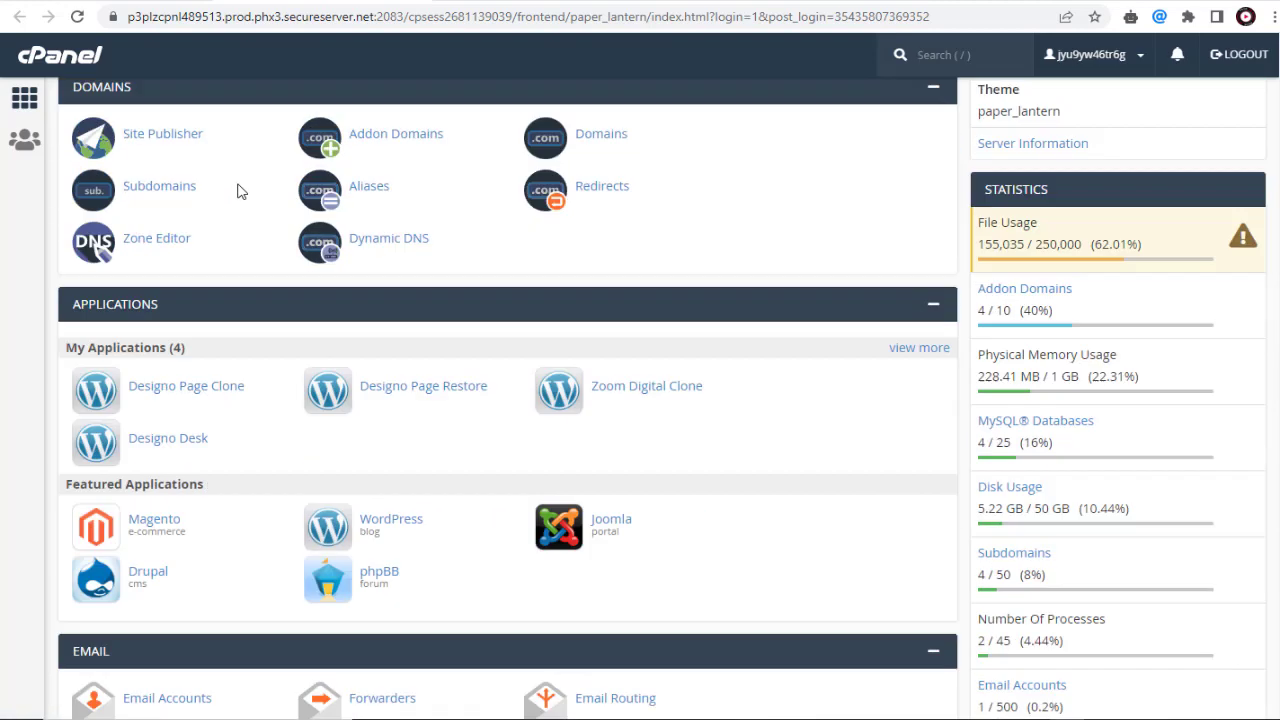
scroll(down, 3)
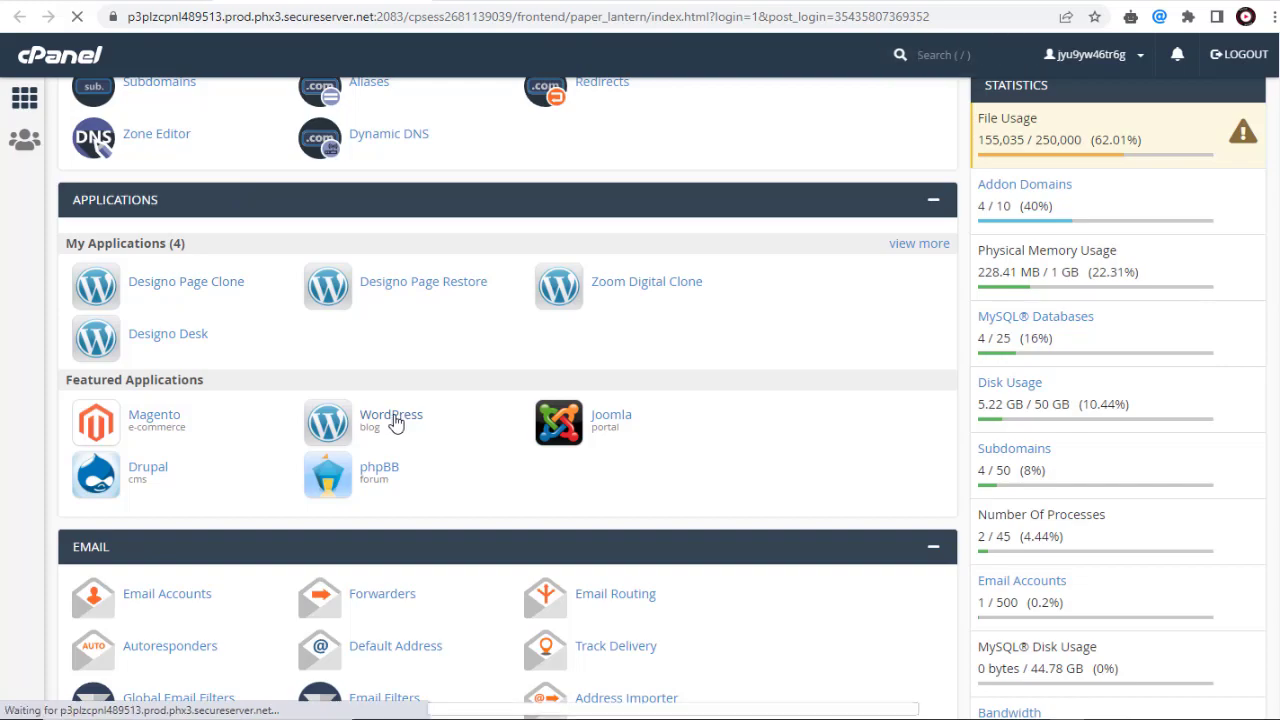
Step: Go into the WordPress application in Installatron and show the My Backups list
click(392, 420)
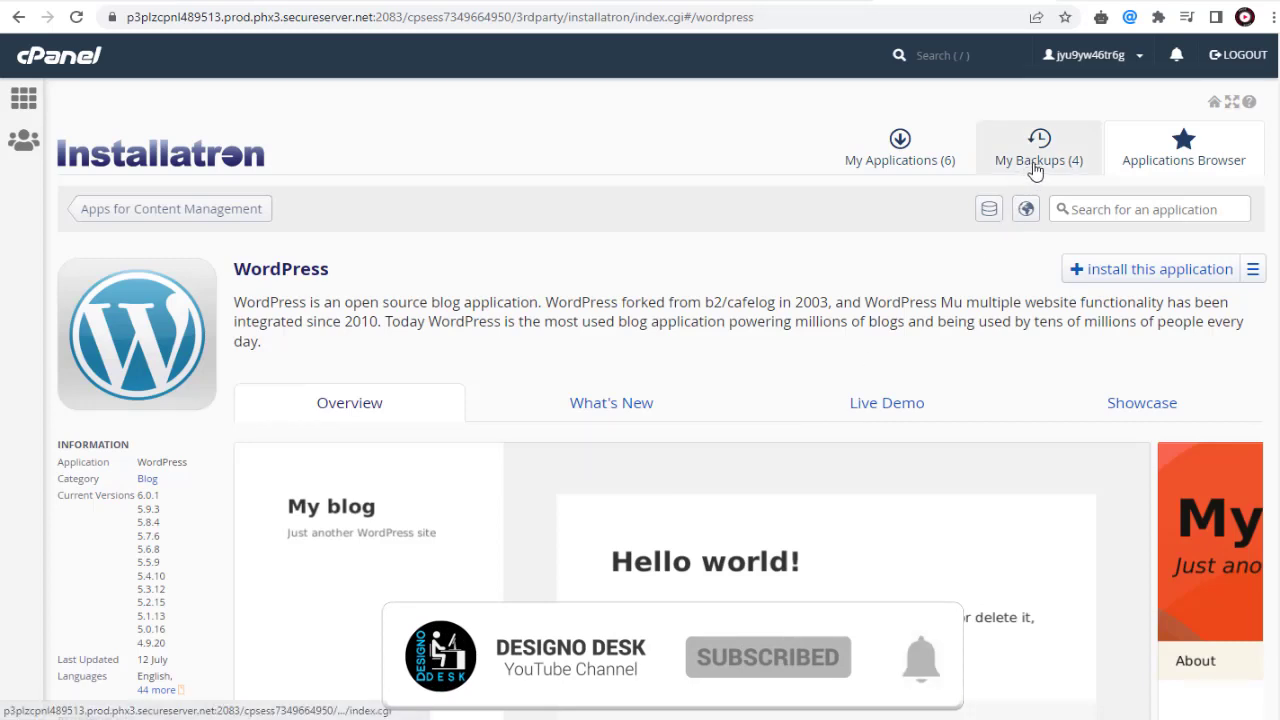
click(1040, 148)
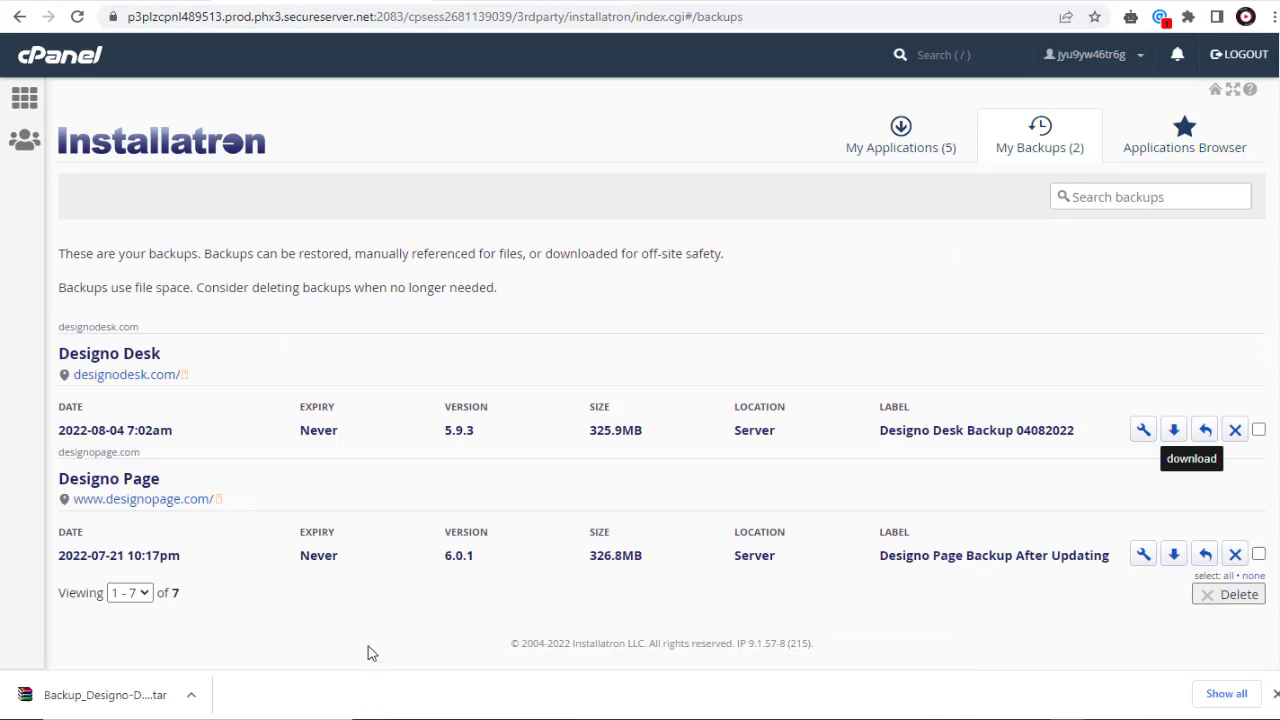
mouse_move(1158, 460)
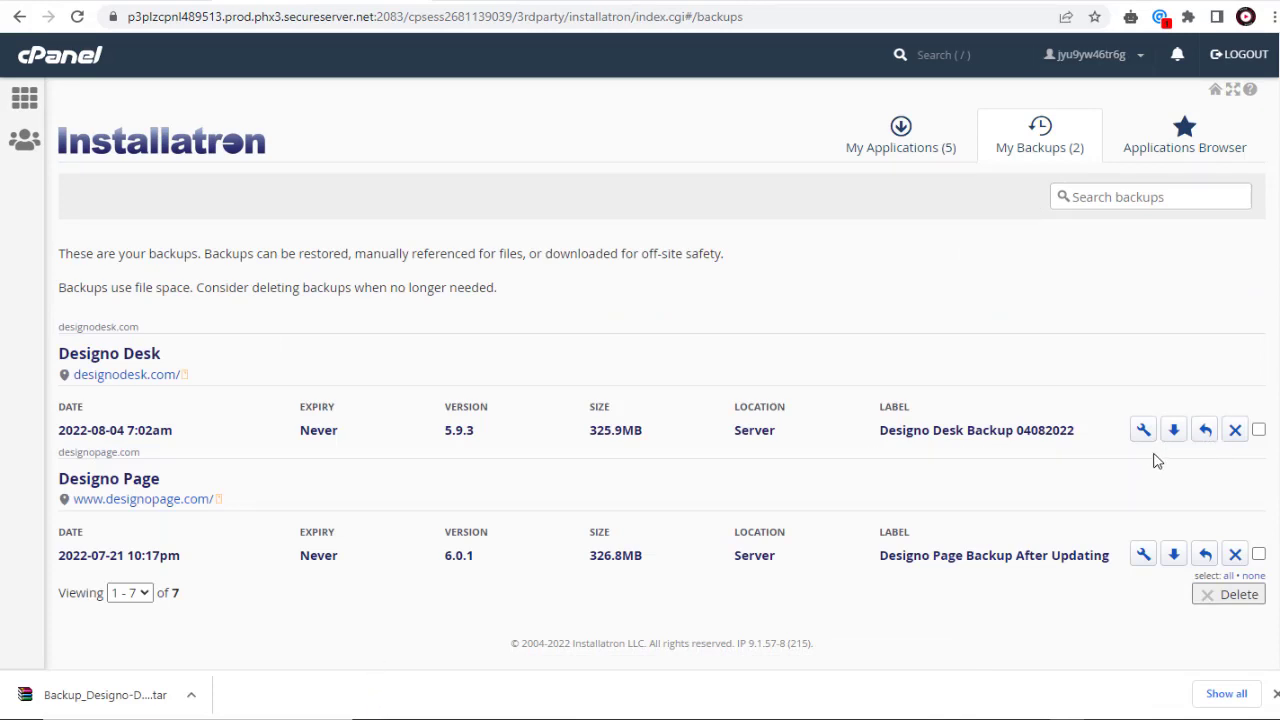
mouse_move(1204, 430)
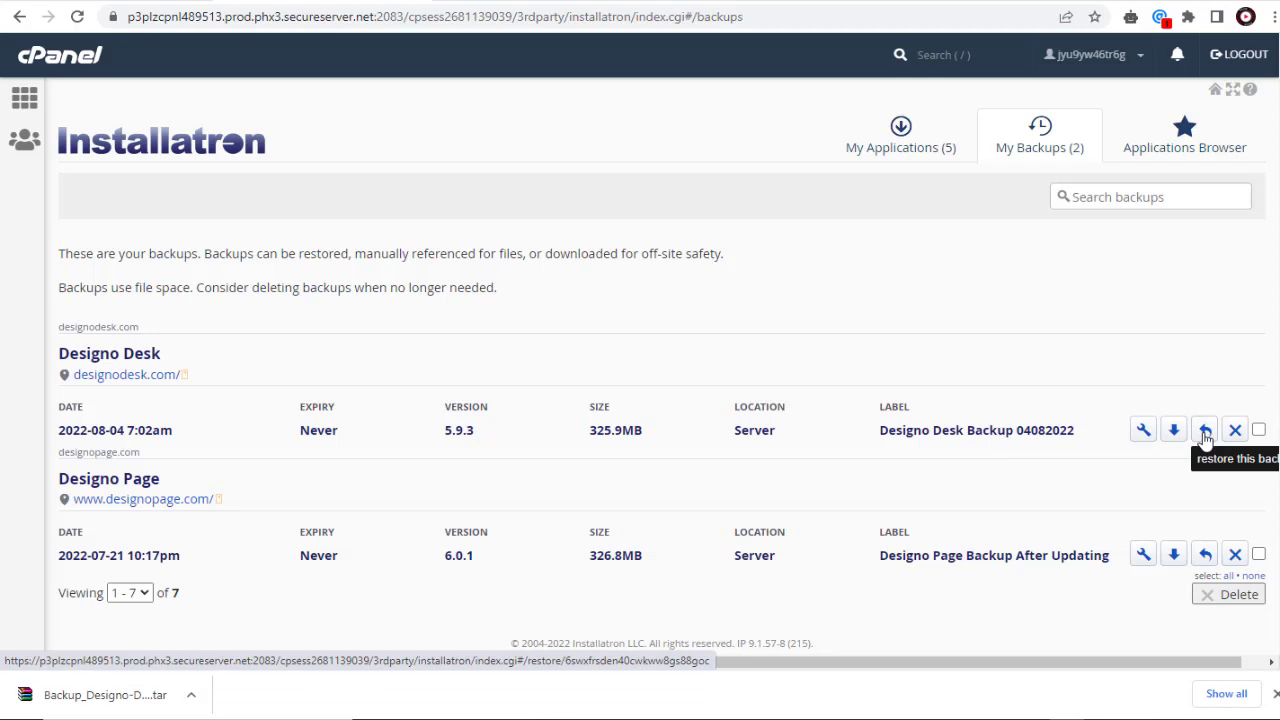
Step: Start the Restore wizard for the Designo Desk backup, showing original vs new location options
click(1204, 430)
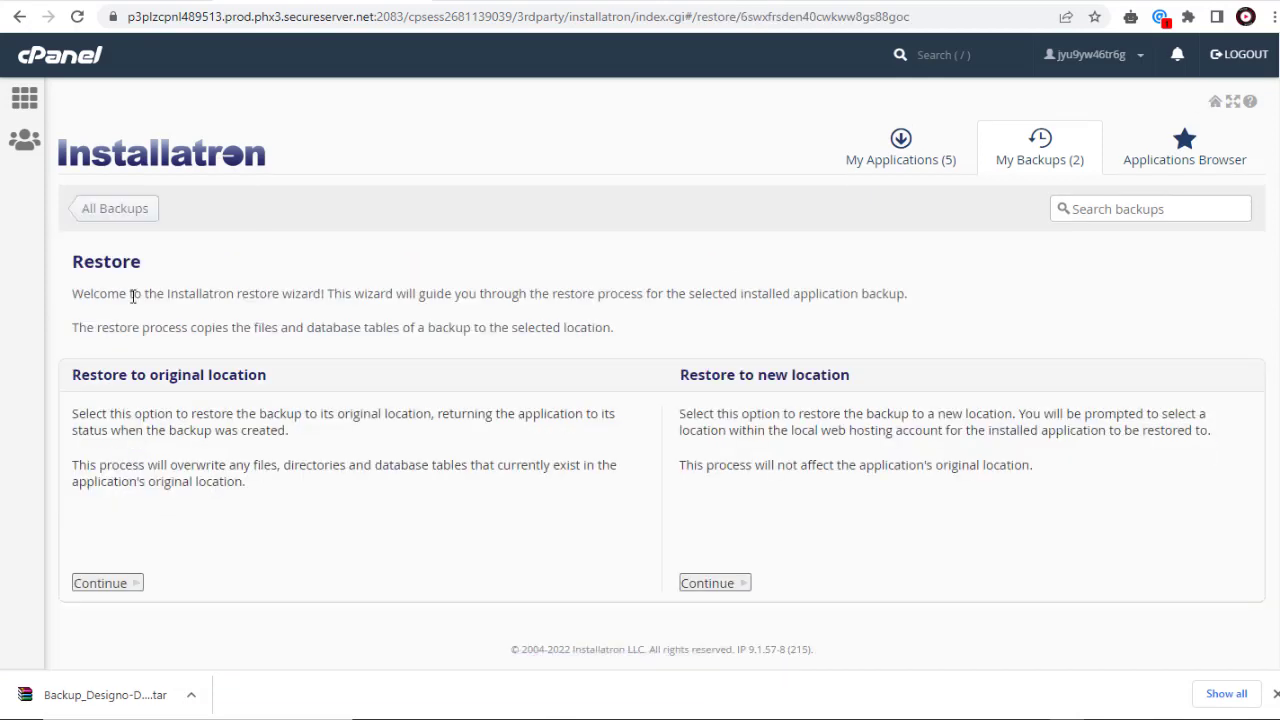
mouse_move(240, 400)
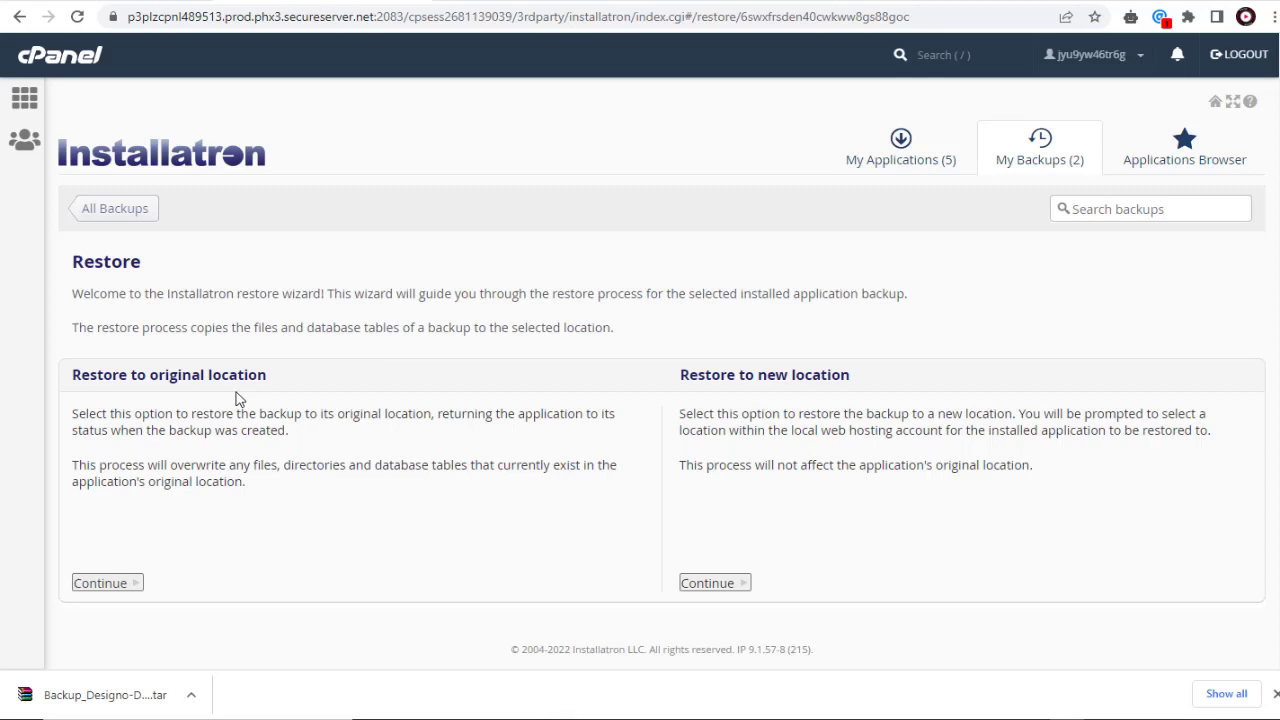
mouse_move(84, 436)
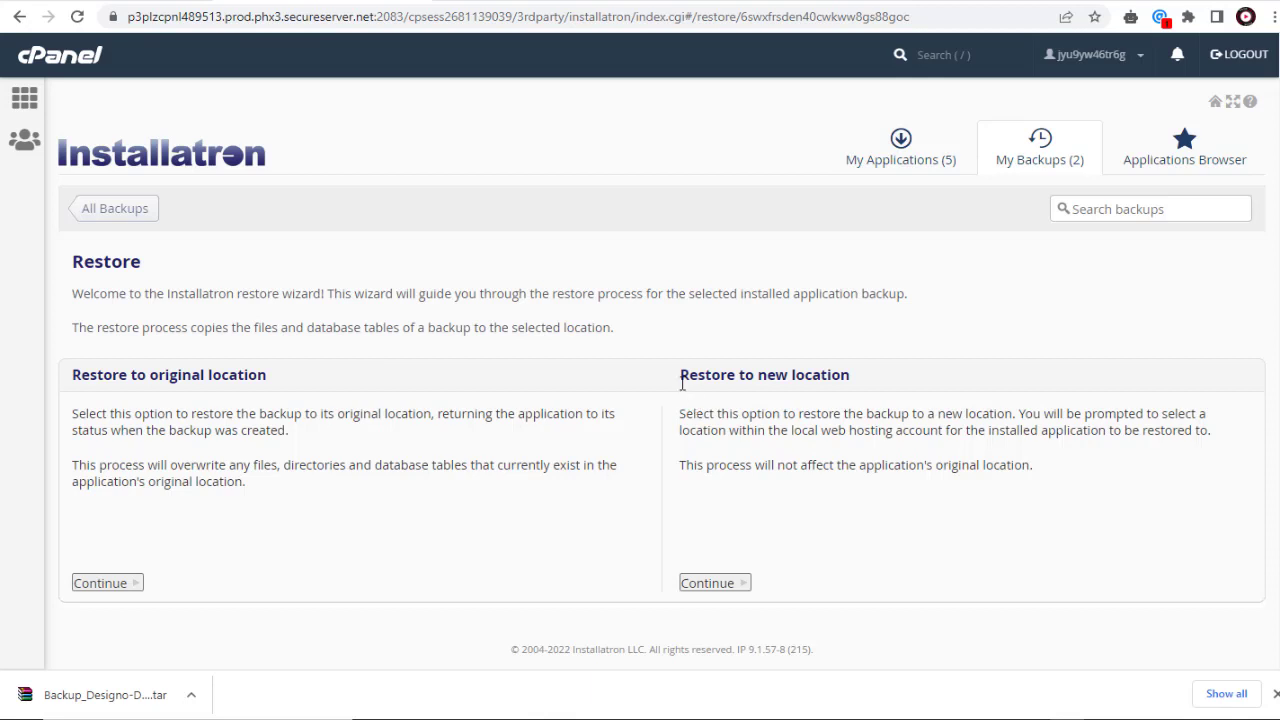
mouse_move(684, 384)
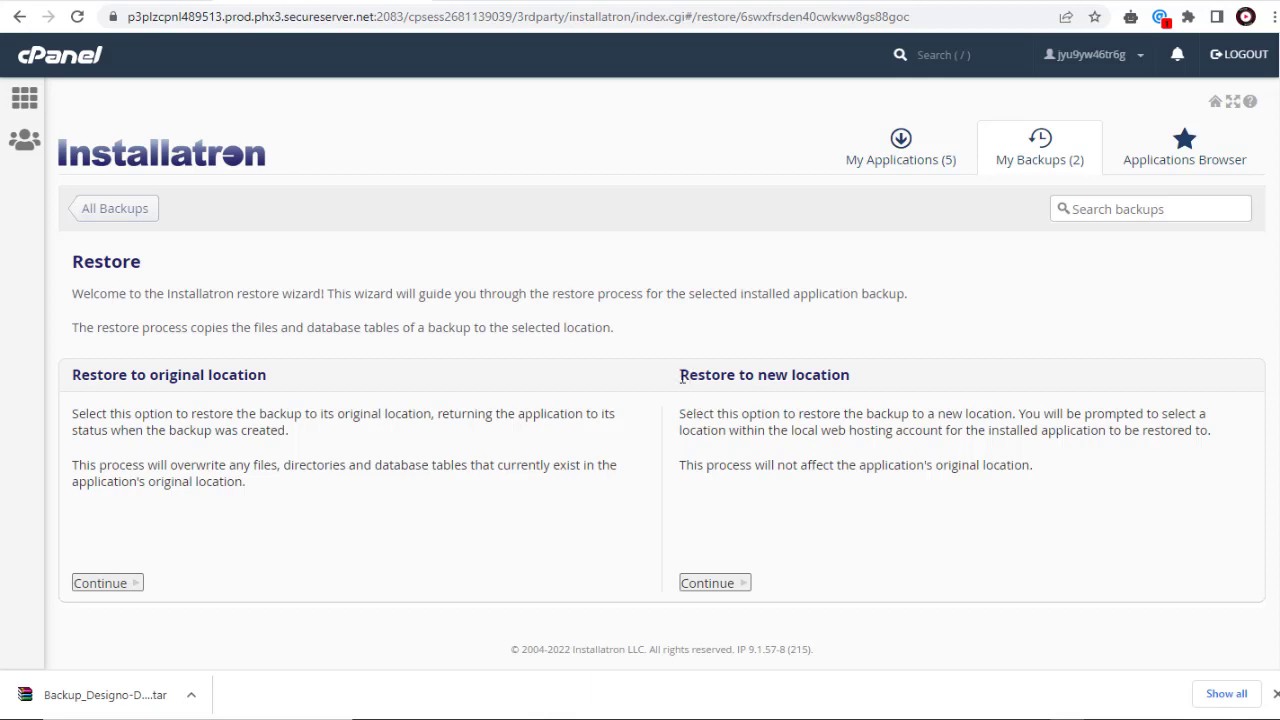
double_click(708, 374)
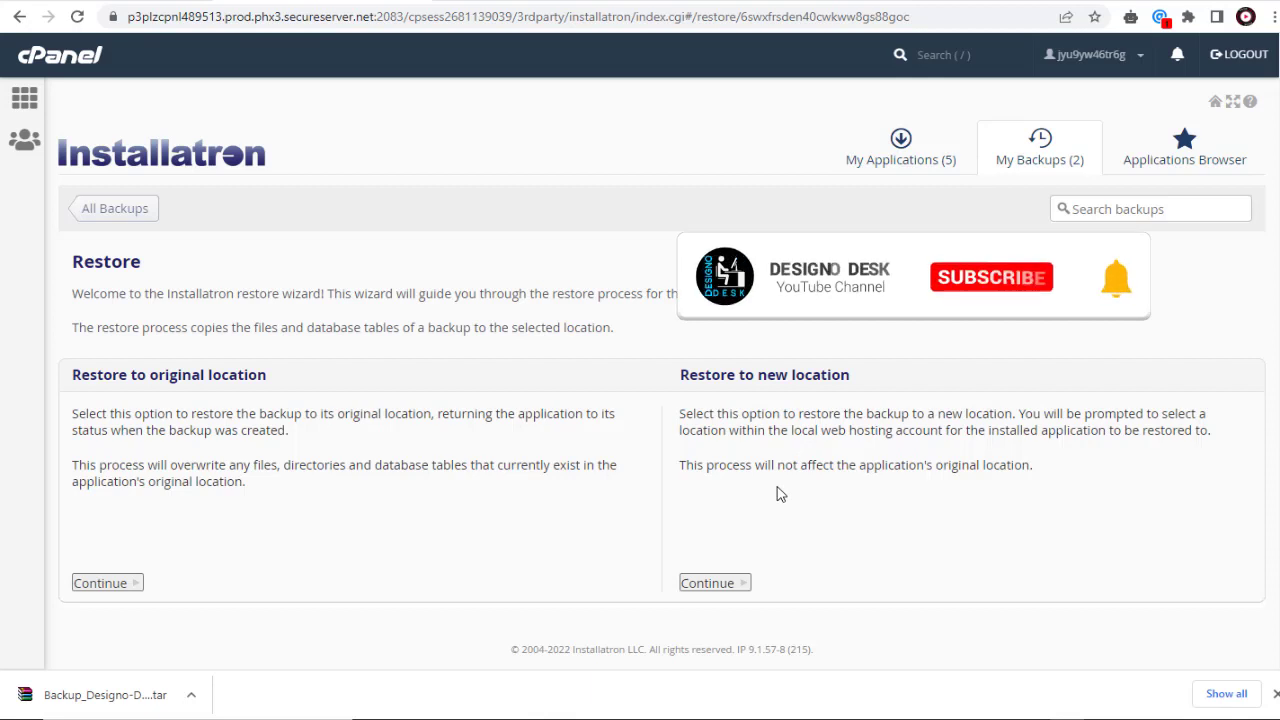
click(992, 276)
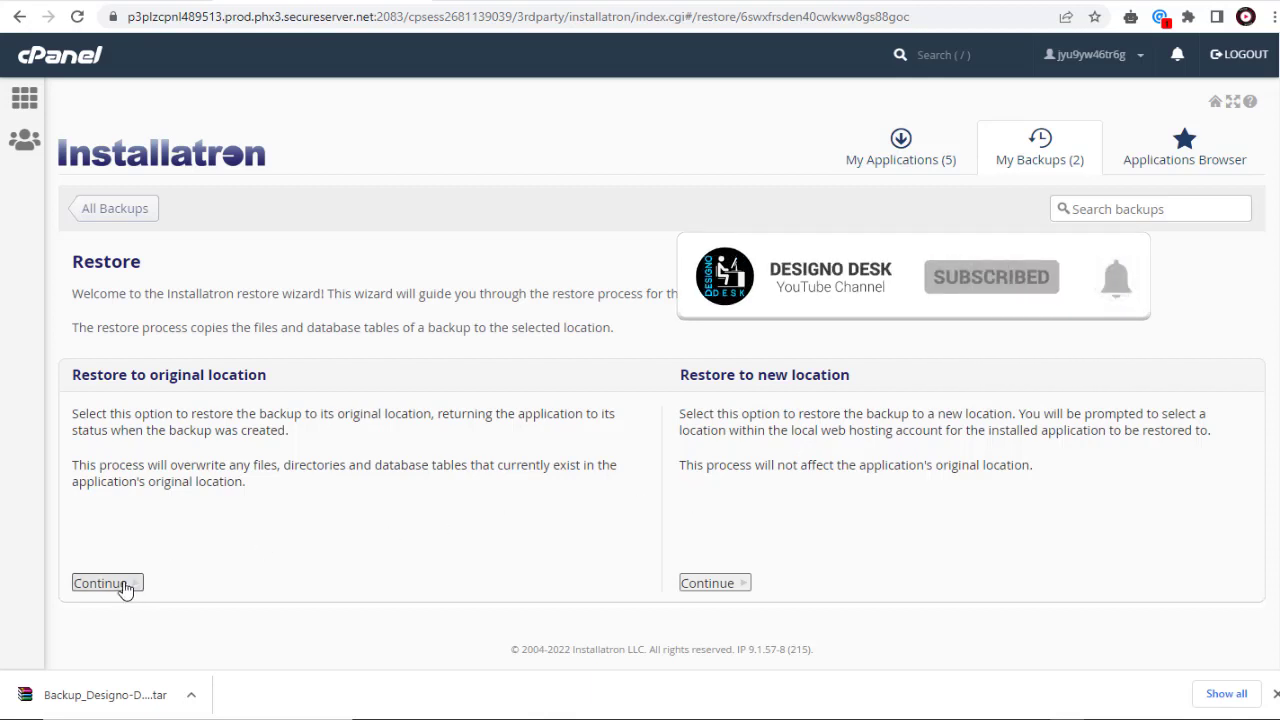
Step: Restore the Designo Desk backup to its original location, overwriting the existing site
click(100, 584)
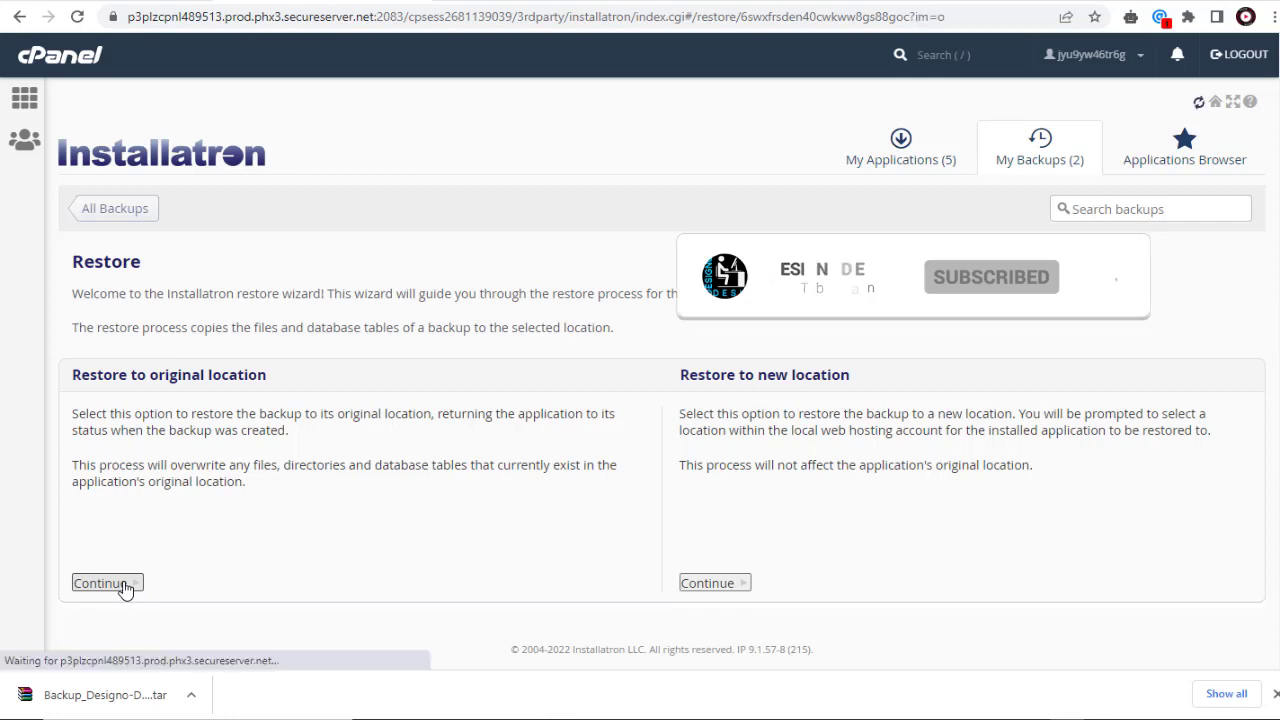
click(106, 584)
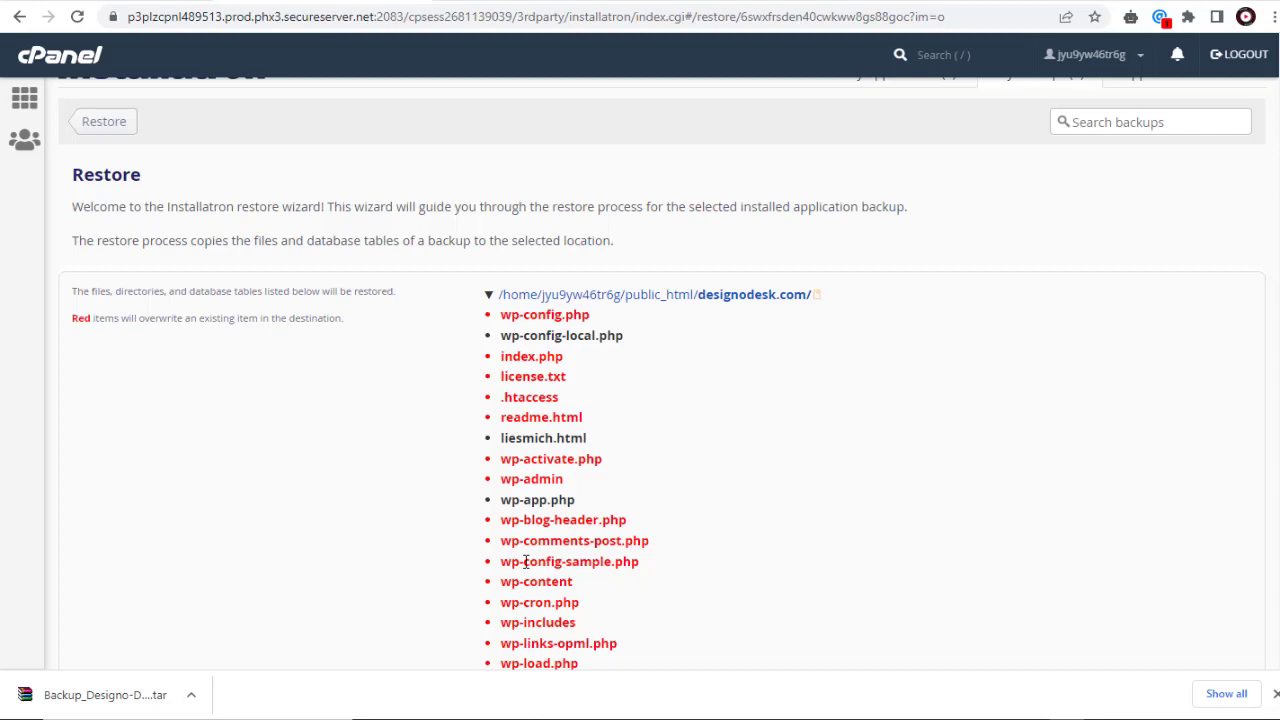
scroll(down, 3)
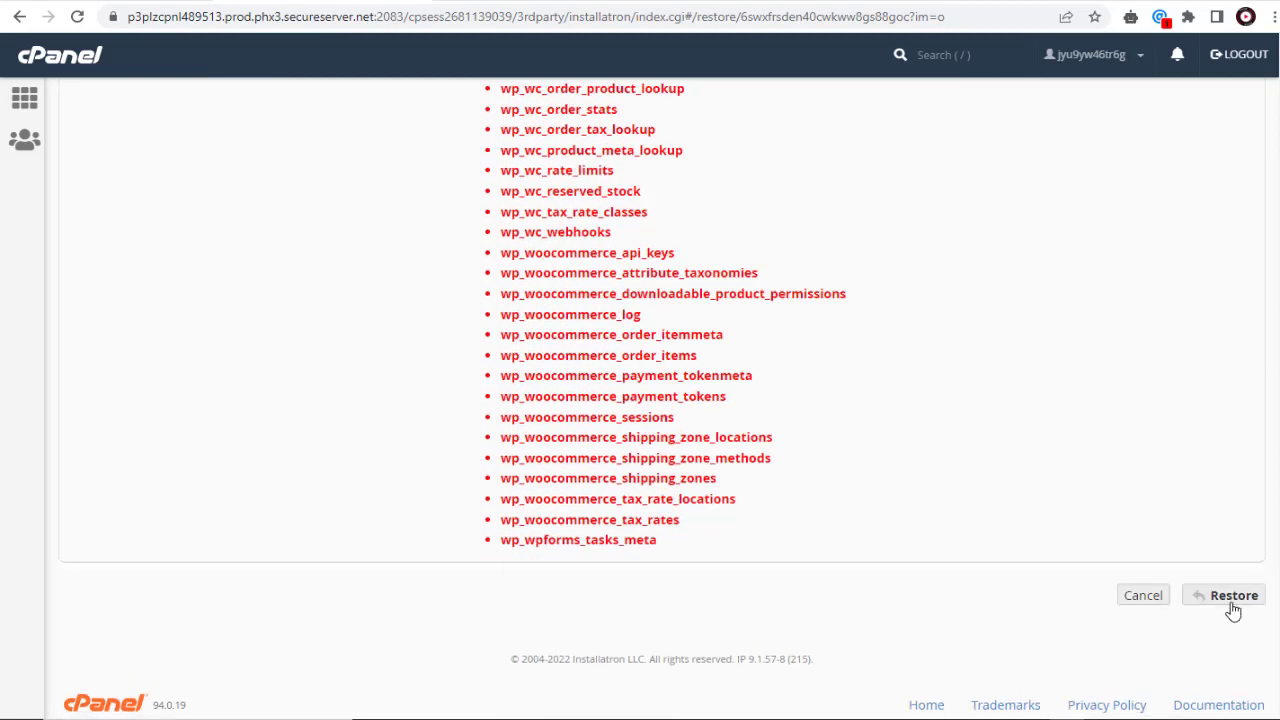
click(1232, 594)
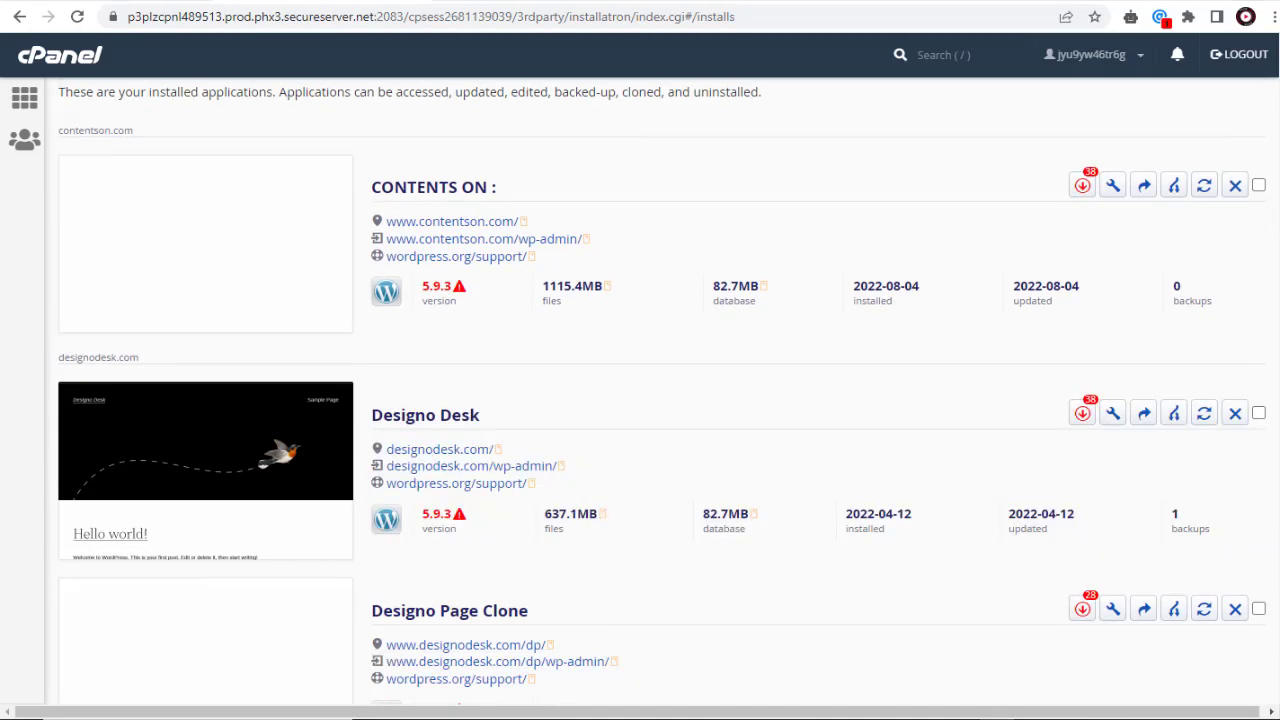
Step: Restore the backup to a new location with Directory set to shop on designodesk.com
click(1204, 184)
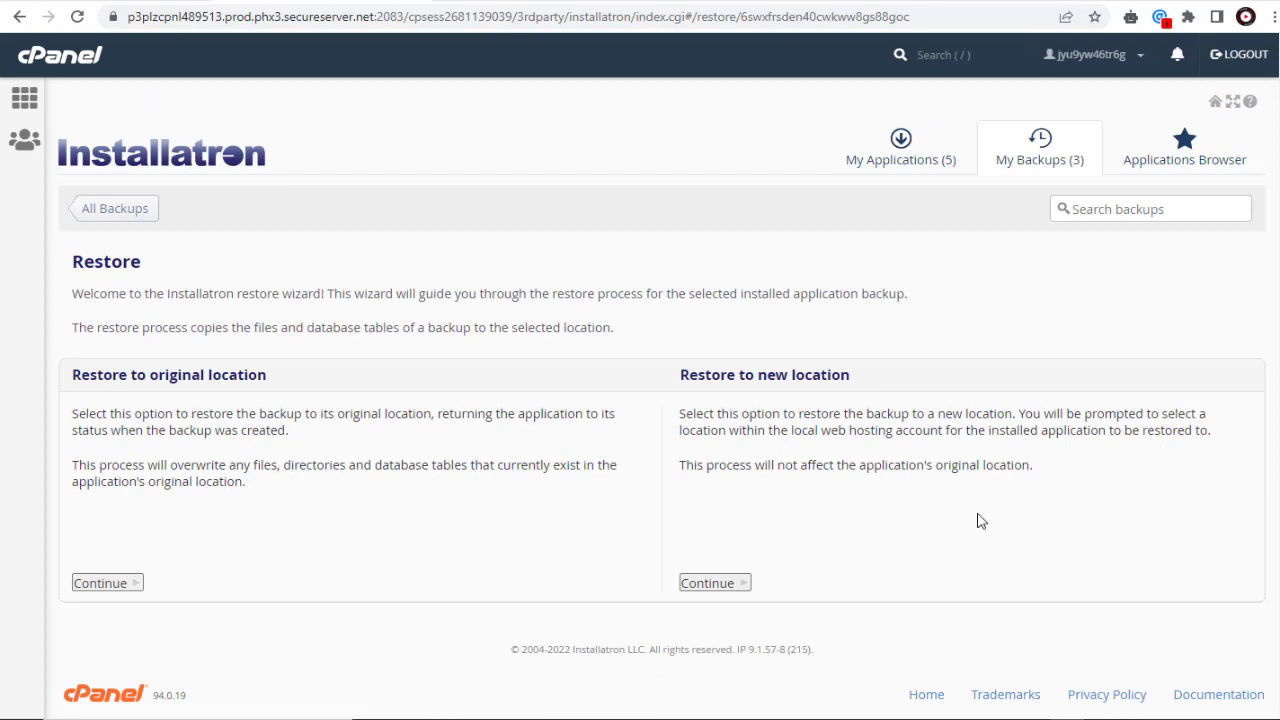
click(712, 584)
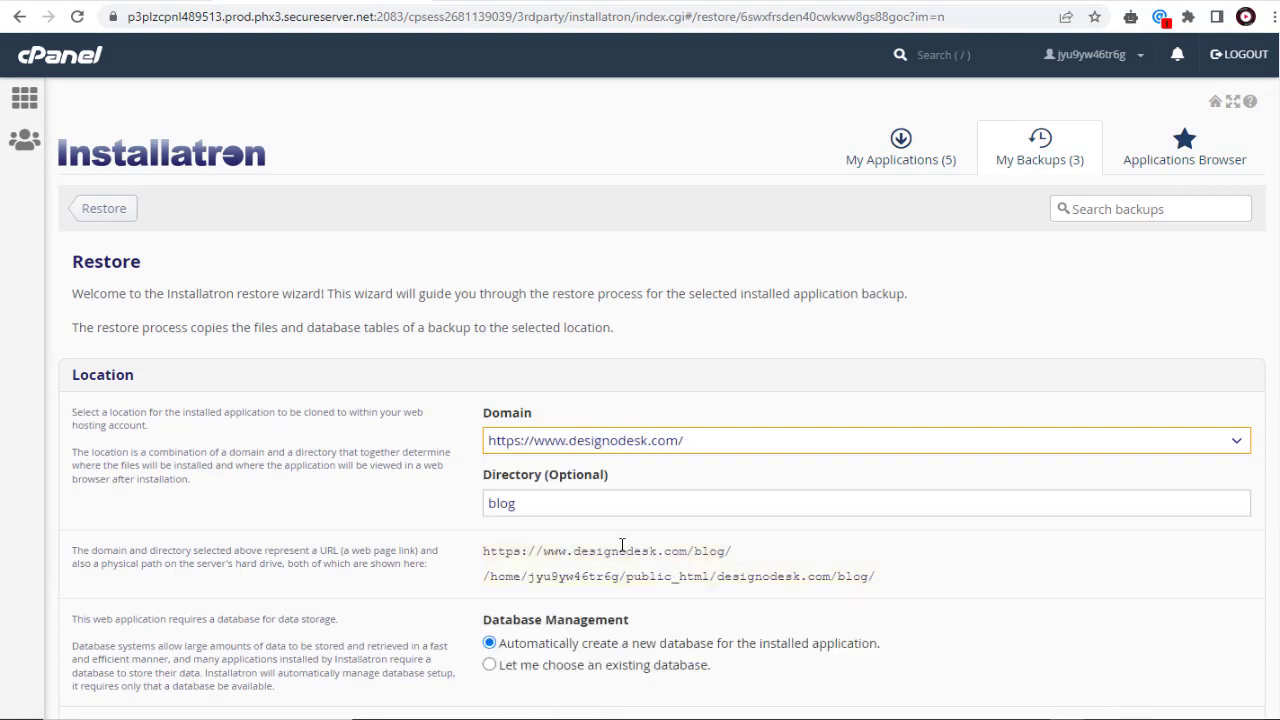
text(shop)
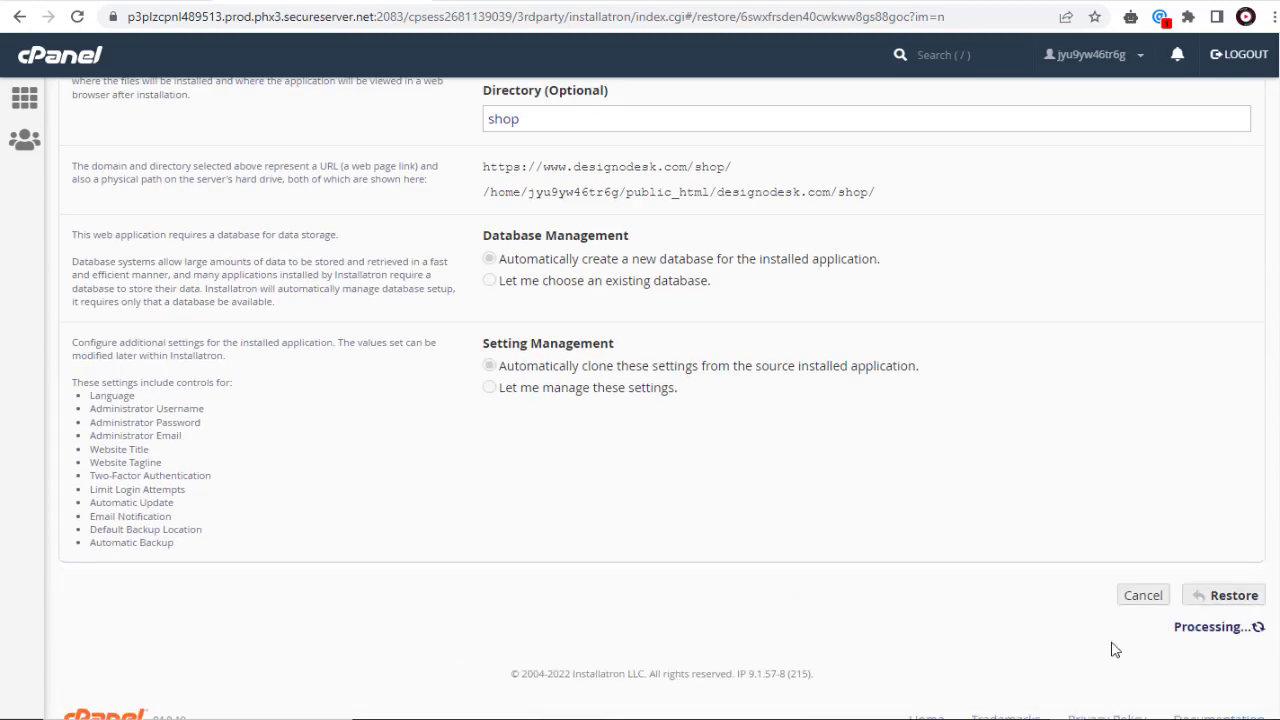
click(1222, 594)
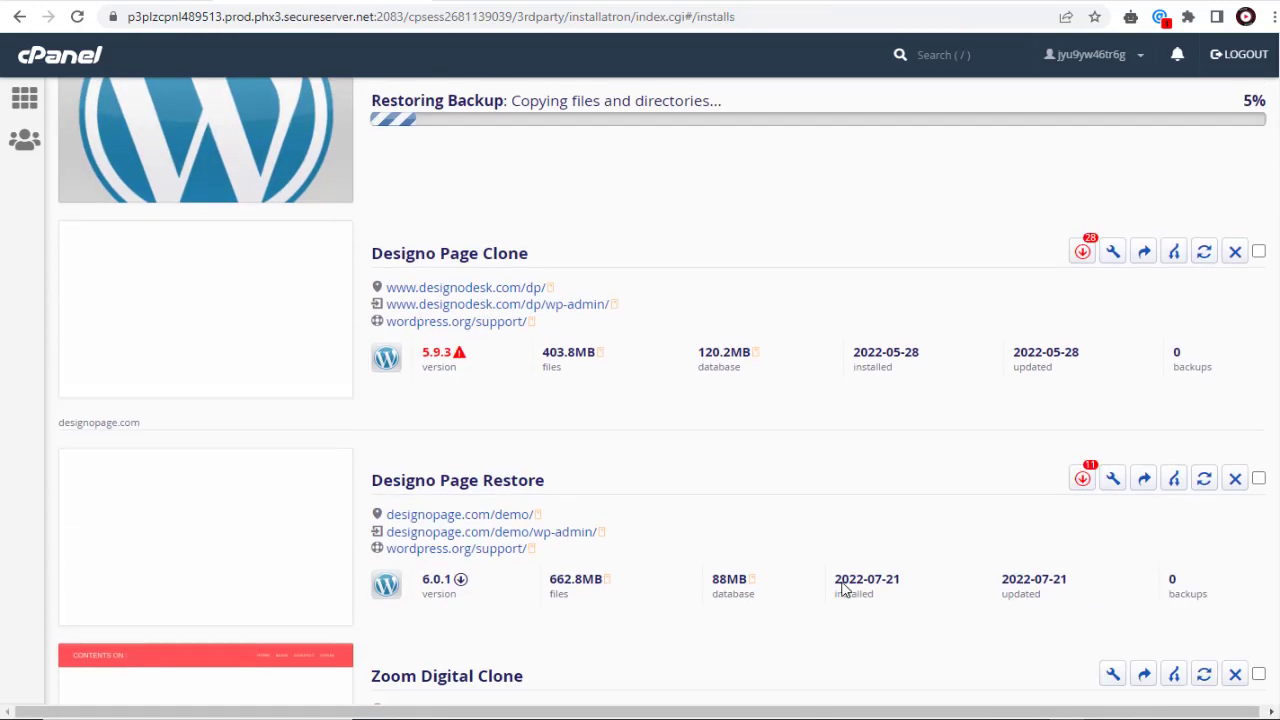
scroll(down, 3)
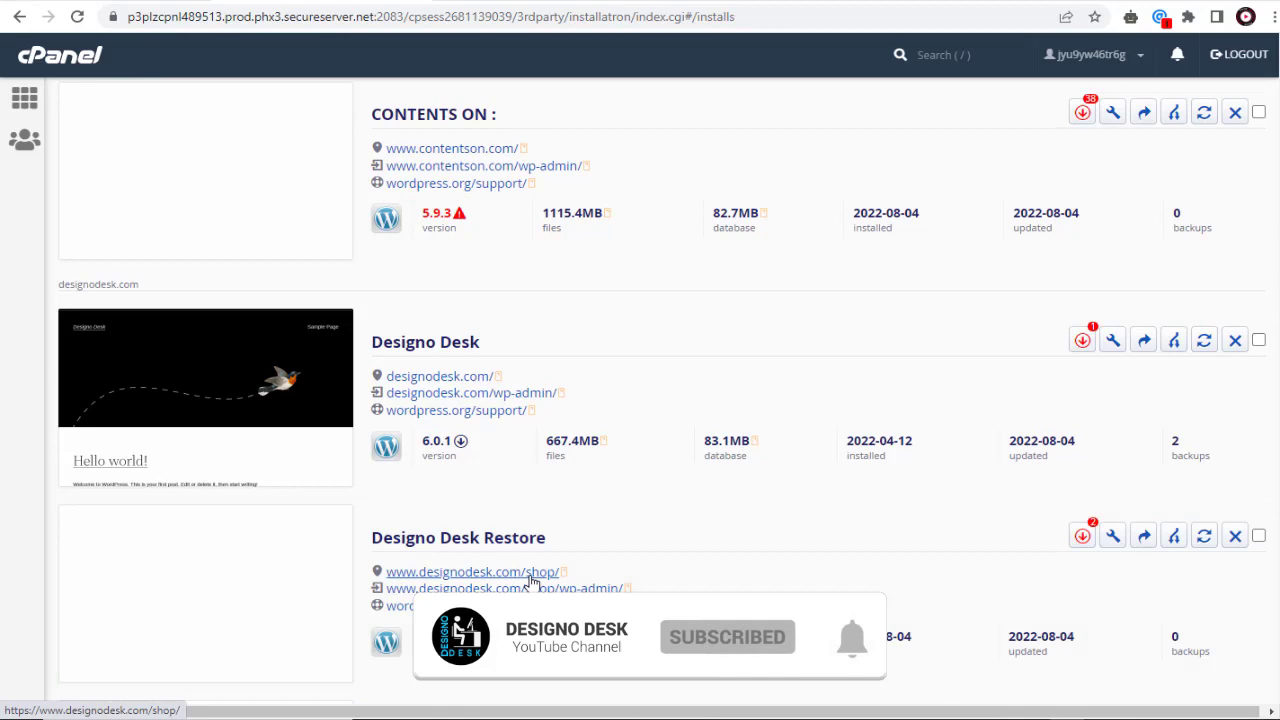
click(470, 572)
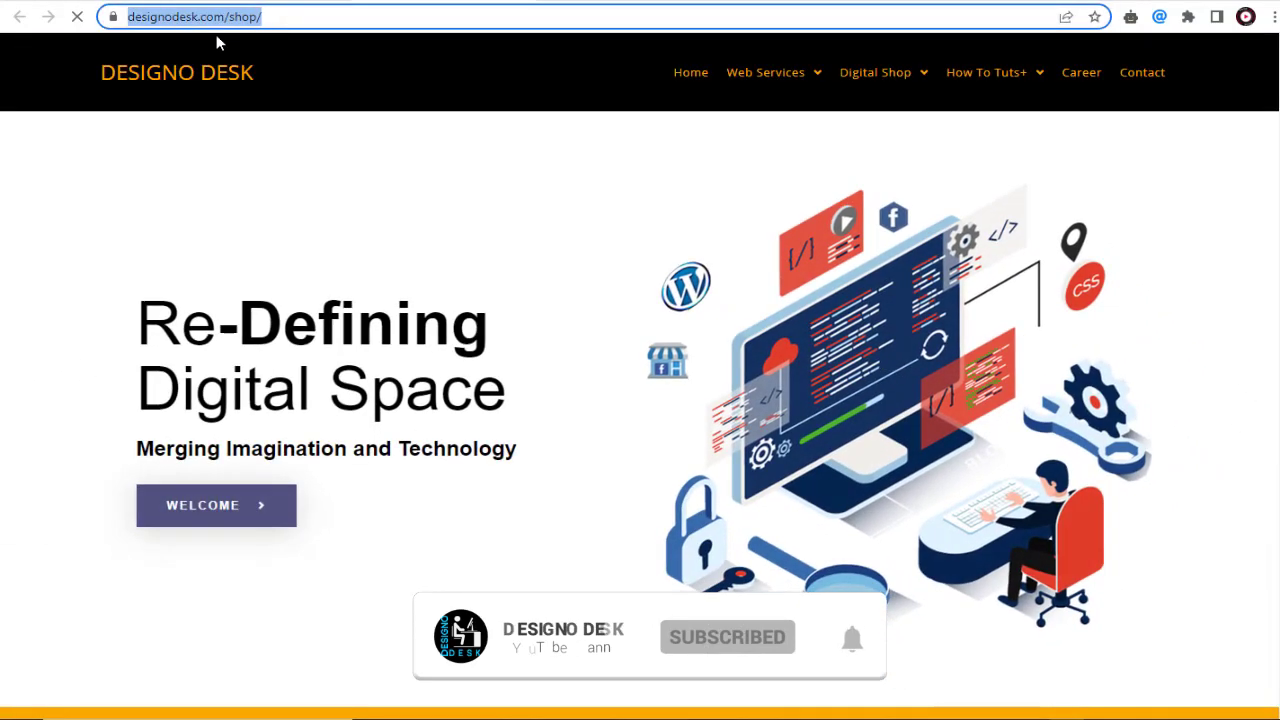